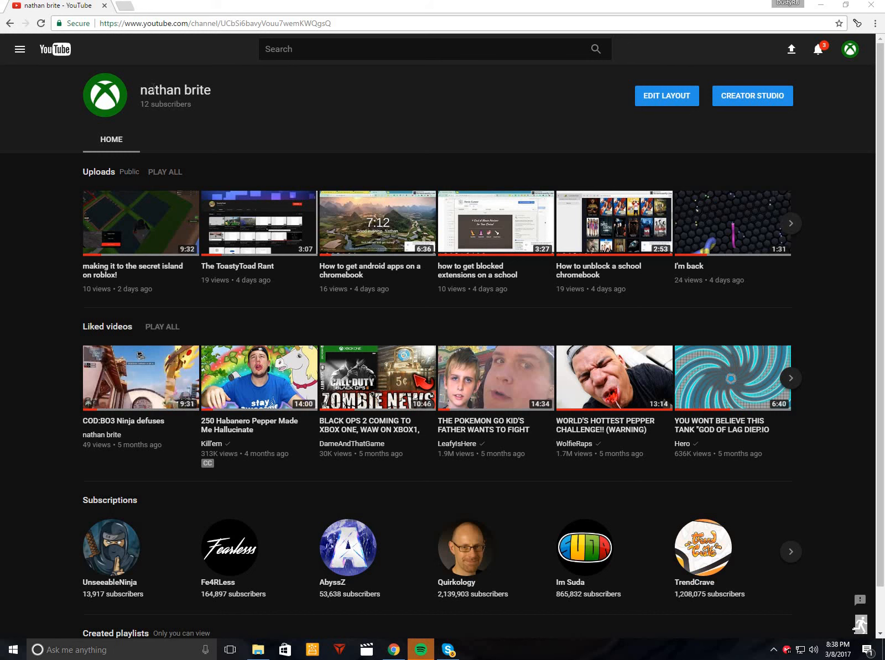
mouse_move(120, 112)
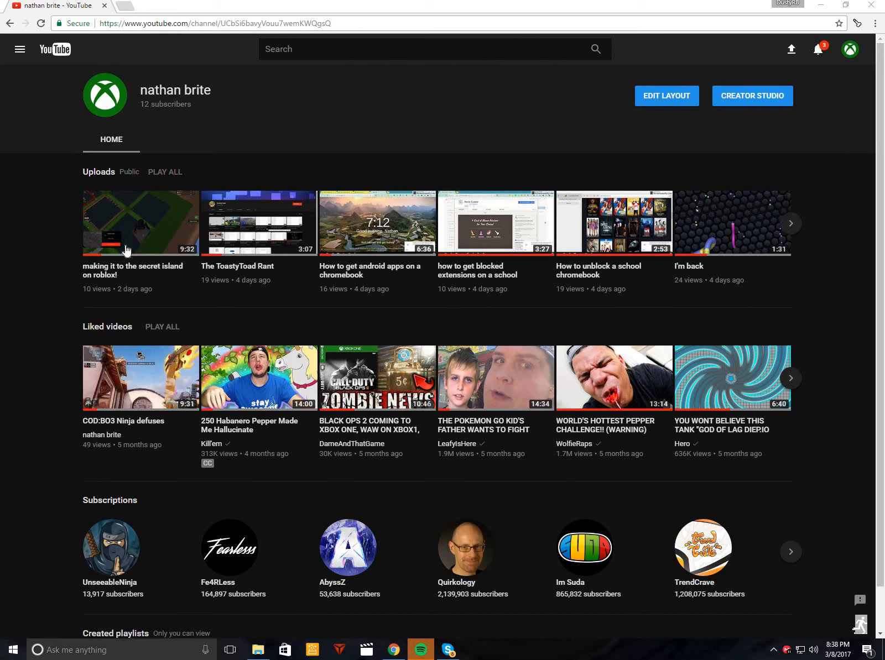
mouse_move(133, 236)
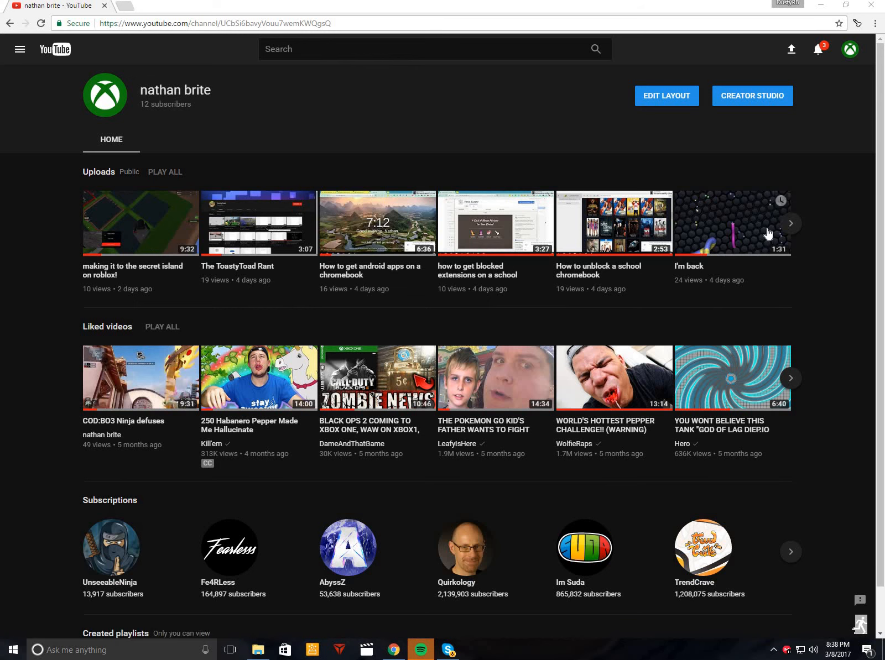
Scroll the Uploads shelf right until 'COD:BO3 Ninja defuses' appears.
click(790, 223)
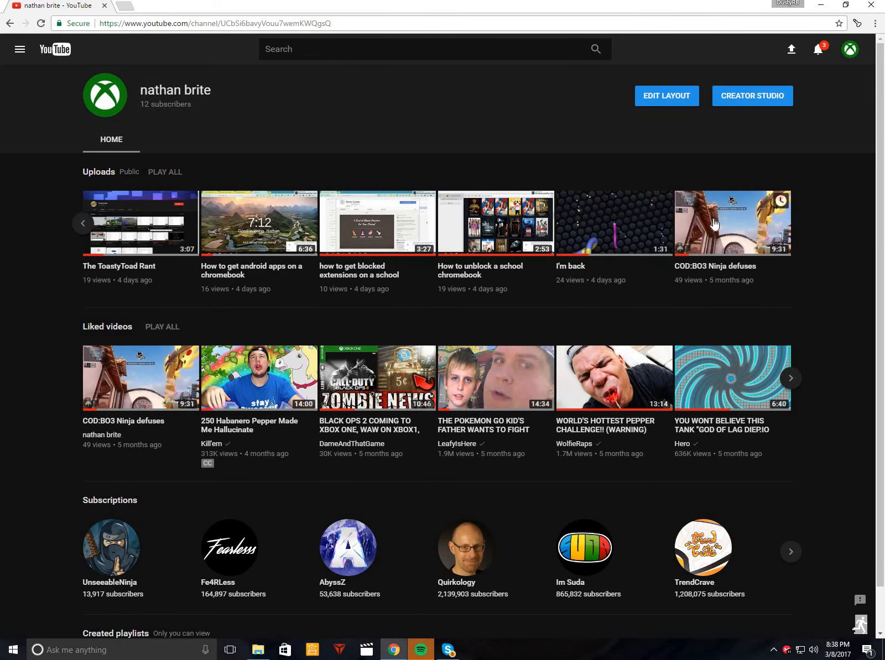
Open 'COD:BO3 Ninja defuses' and scroll down through its five comments.
click(732, 222)
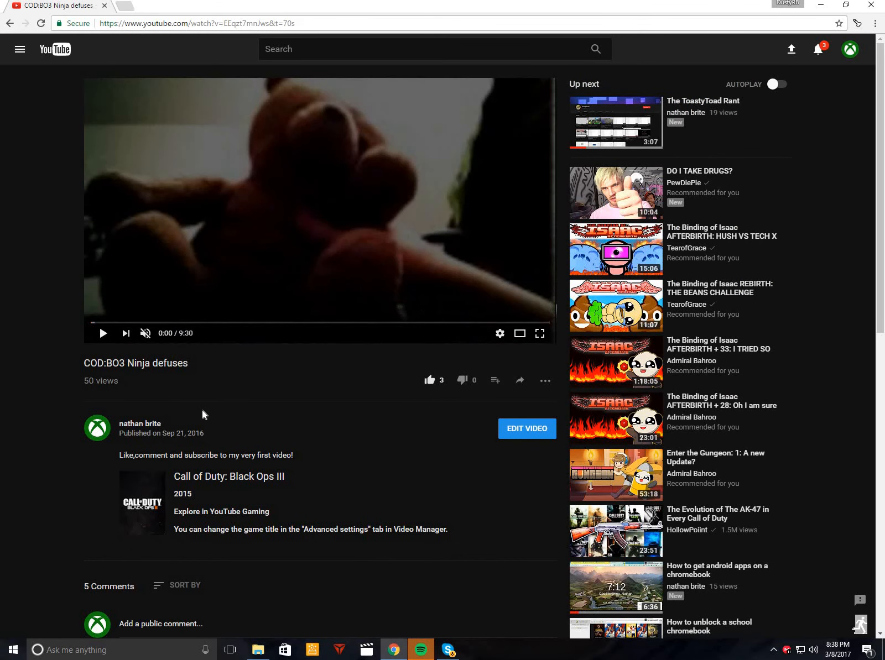
scroll(down, 3)
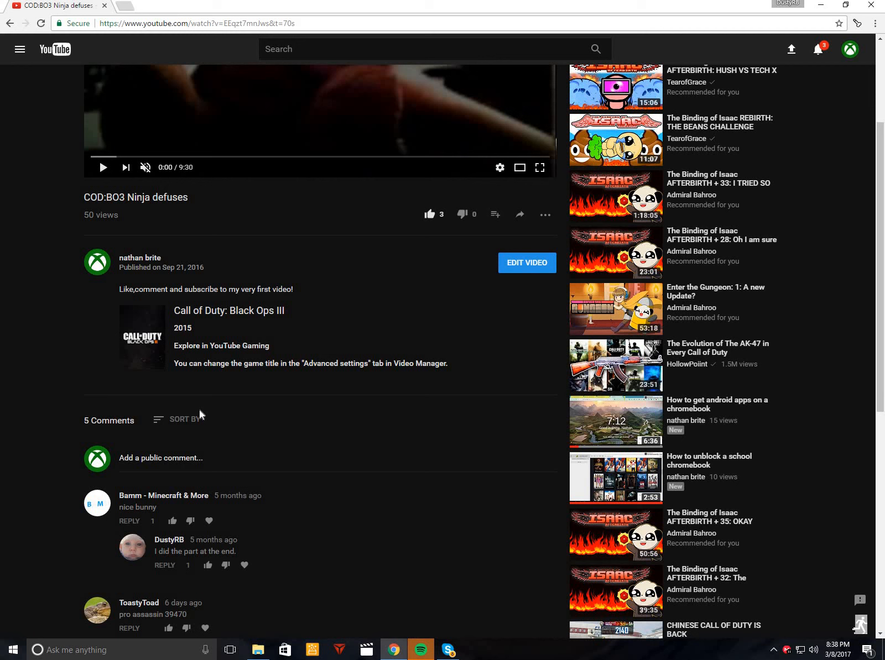
scroll(down, 3)
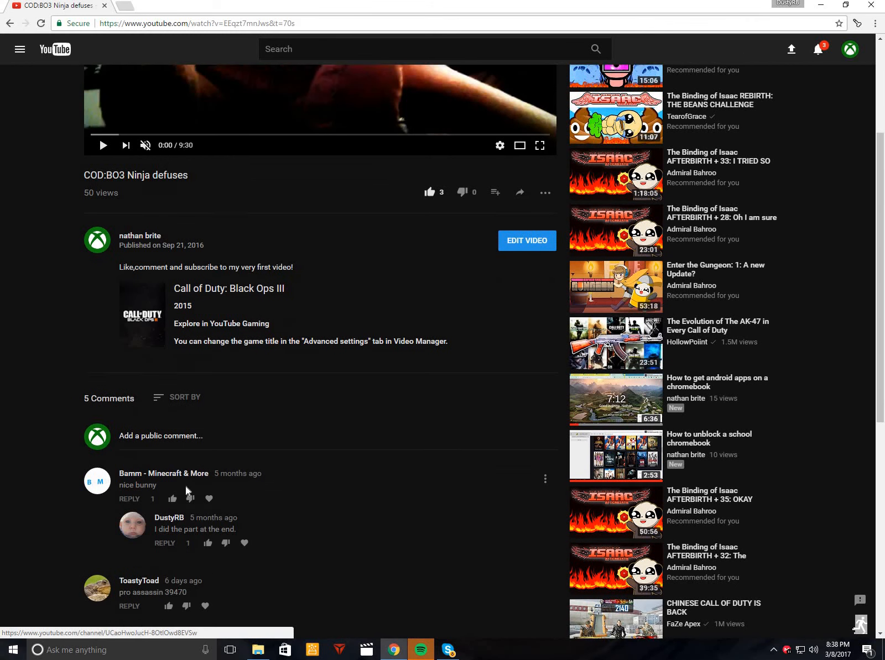
scroll(down, 3)
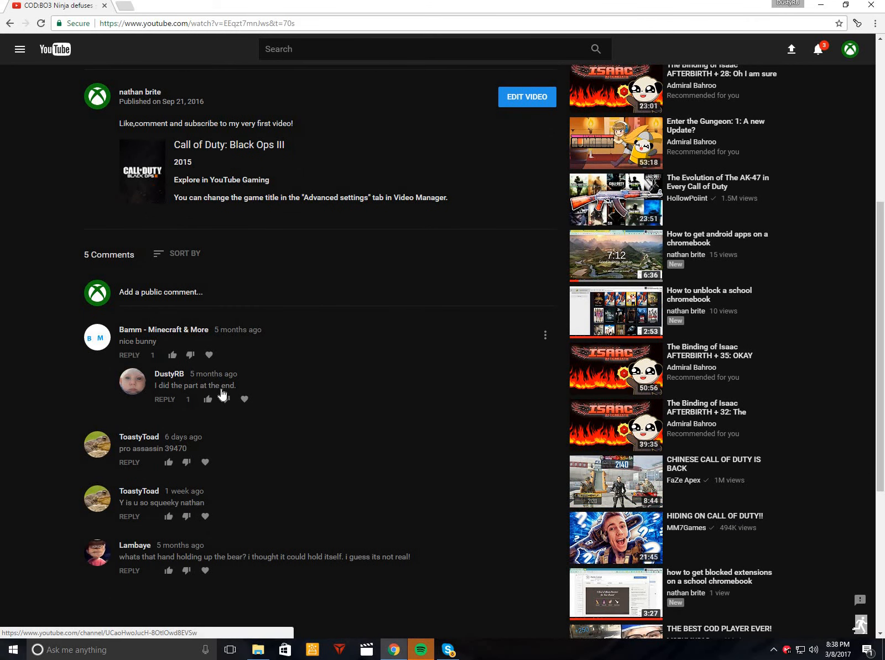
scroll(down, 3)
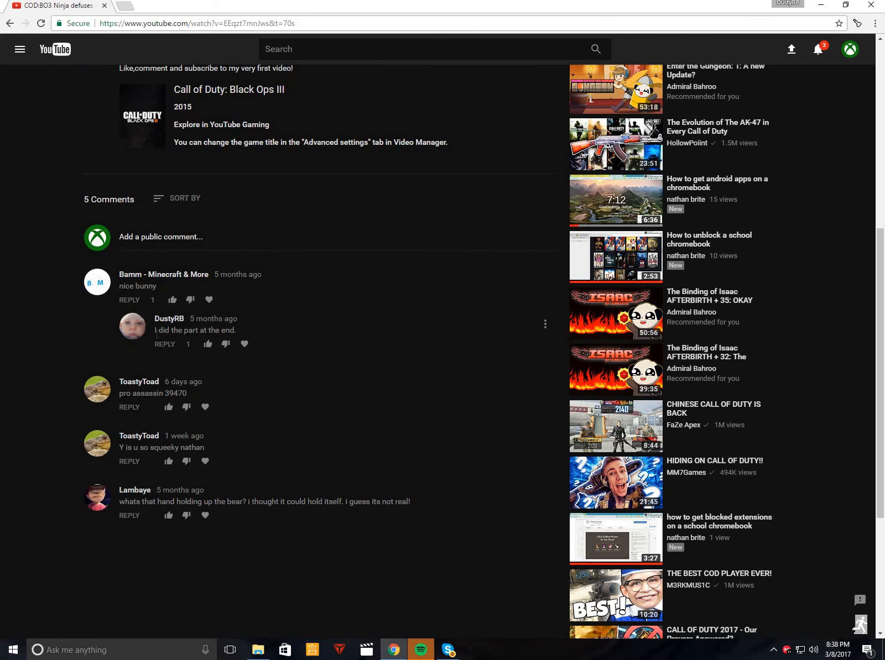
mouse_move(180, 329)
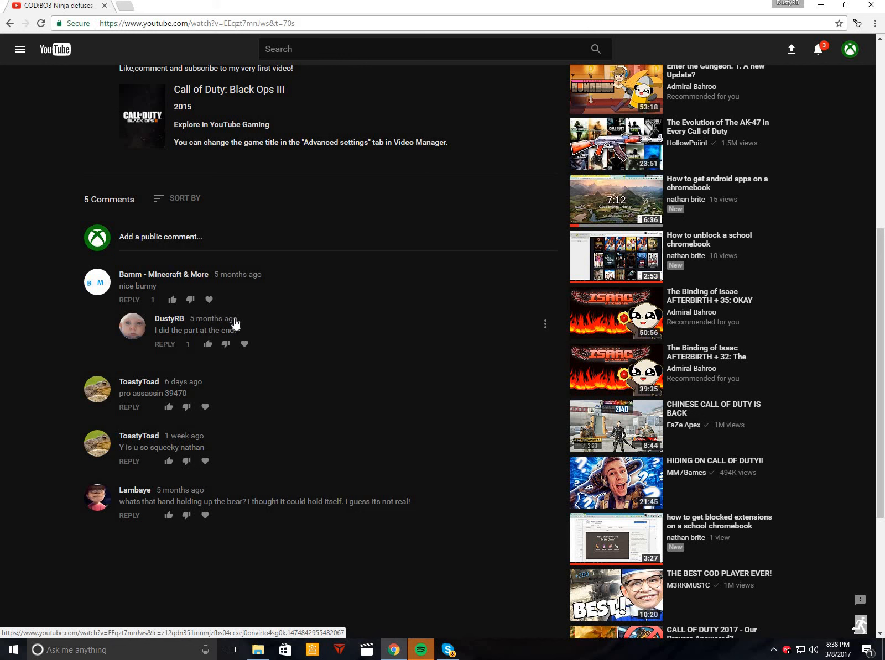
mouse_move(256, 426)
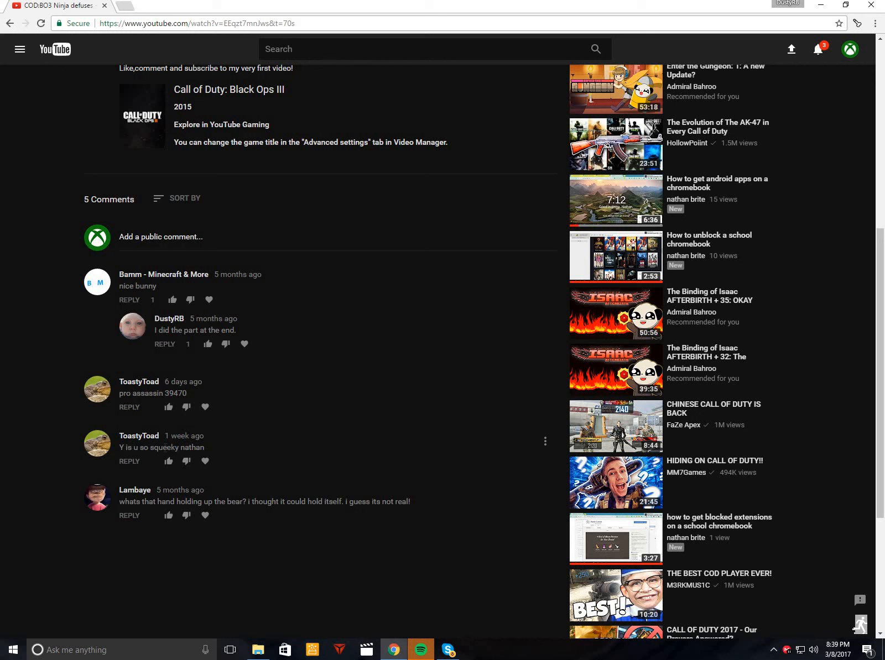
mouse_move(118, 455)
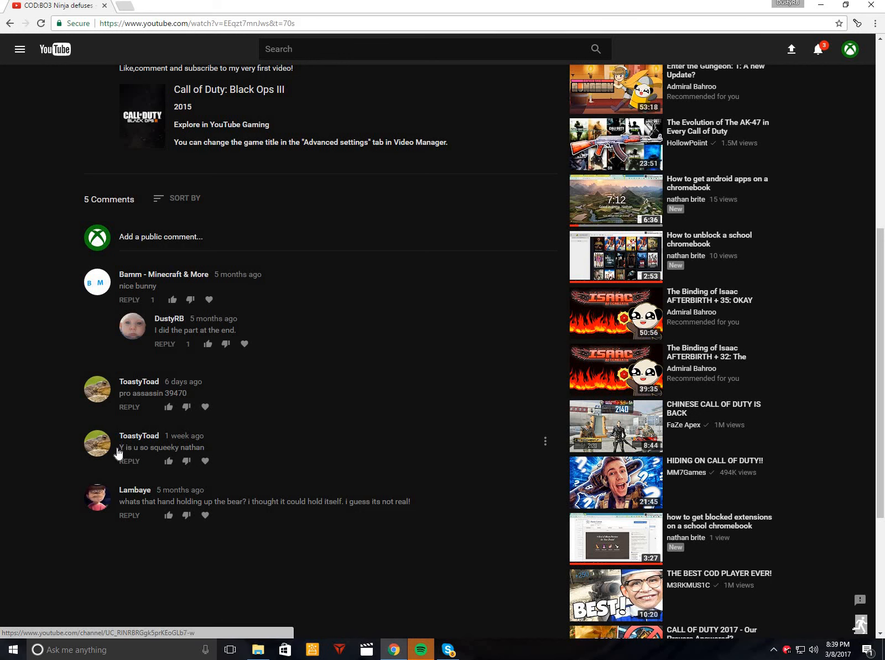
mouse_move(94, 501)
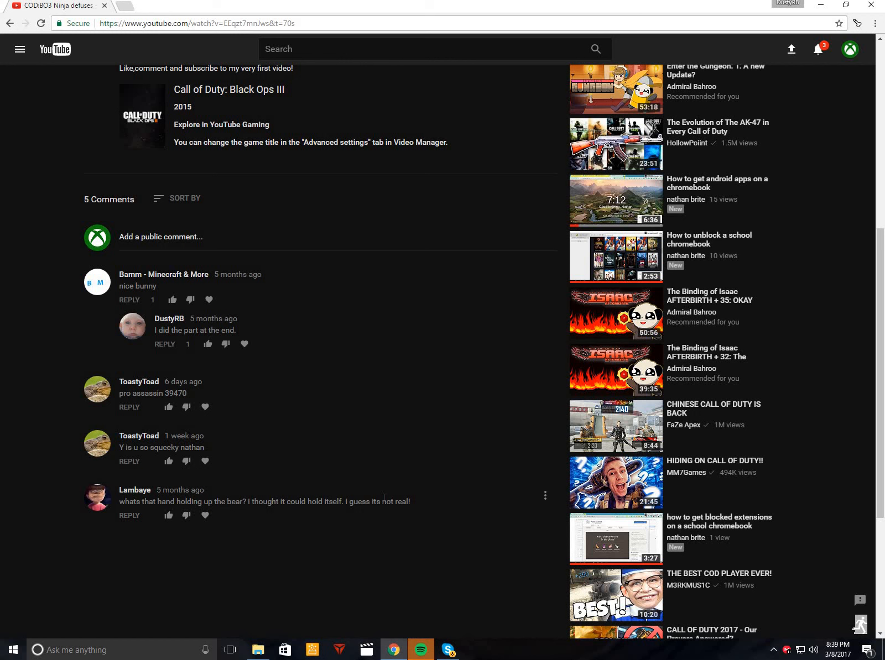
mouse_move(97, 511)
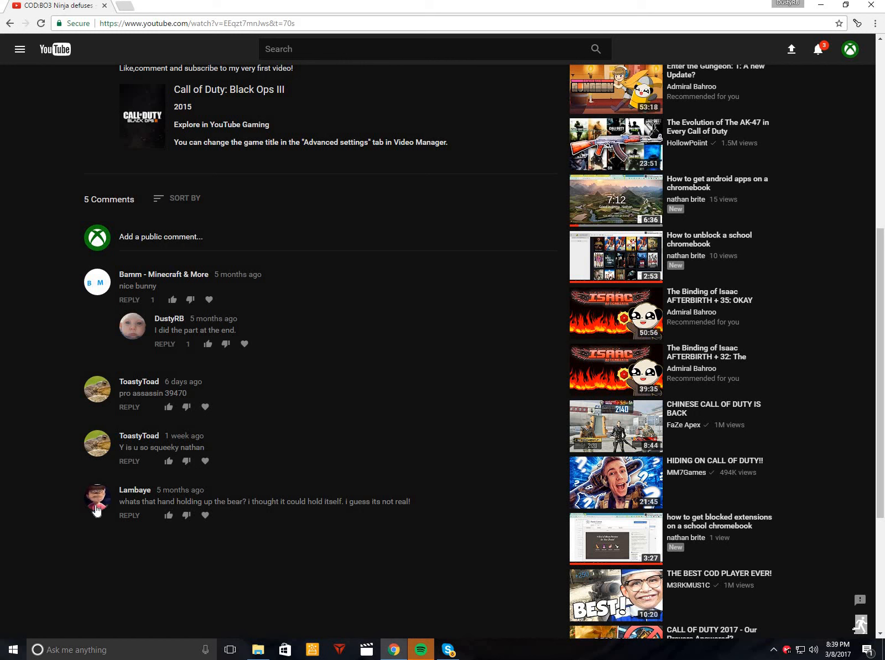
mouse_move(186, 515)
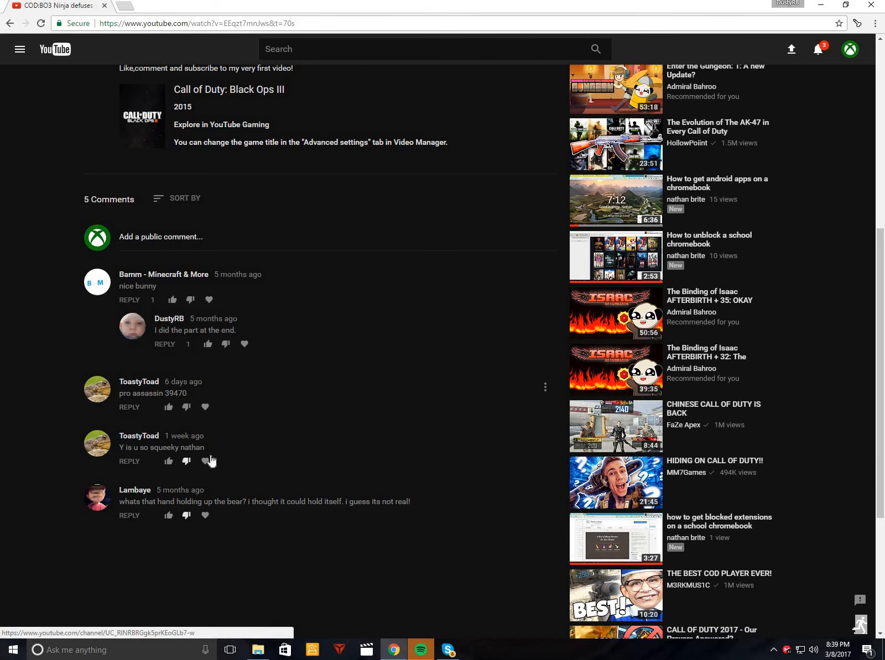
Scroll back up to the player, unmute the video and start playback.
scroll(up, 3)
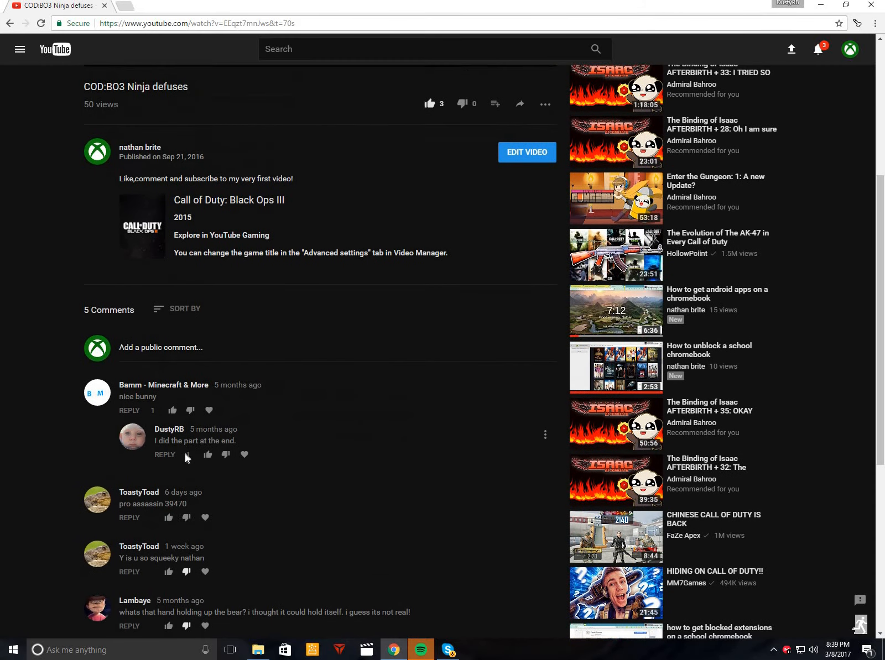
scroll(up, 3)
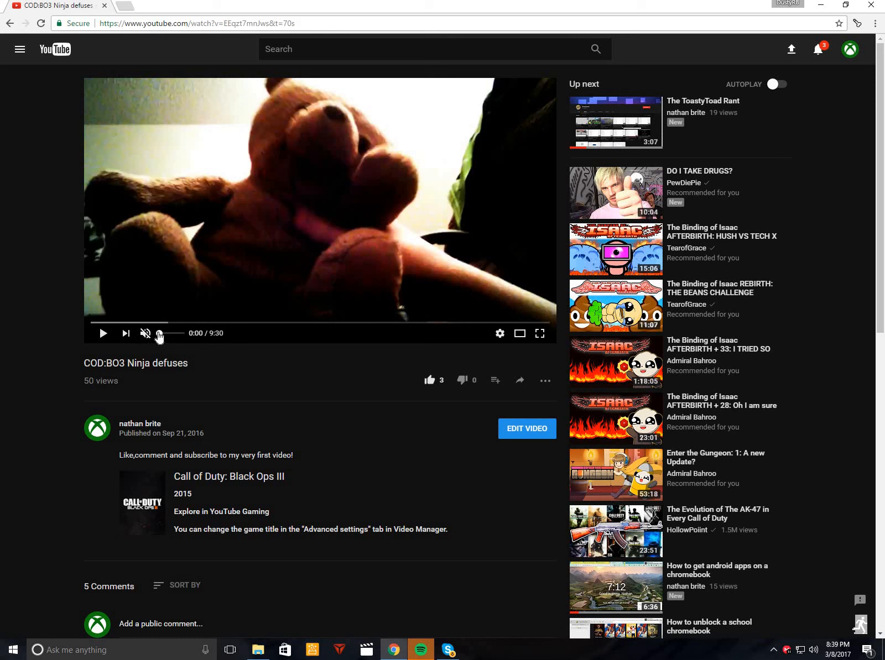
click(145, 333)
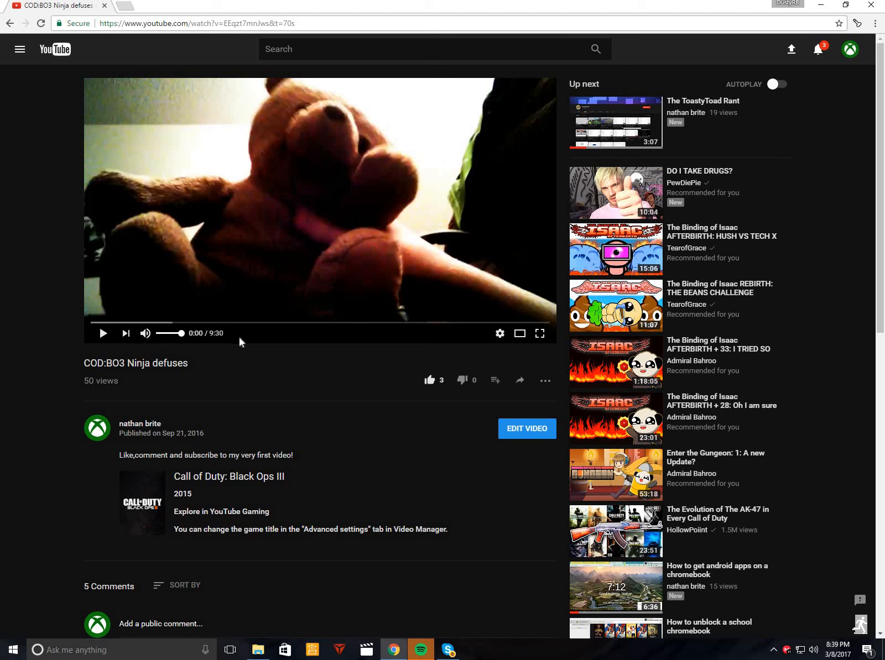
click(103, 333)
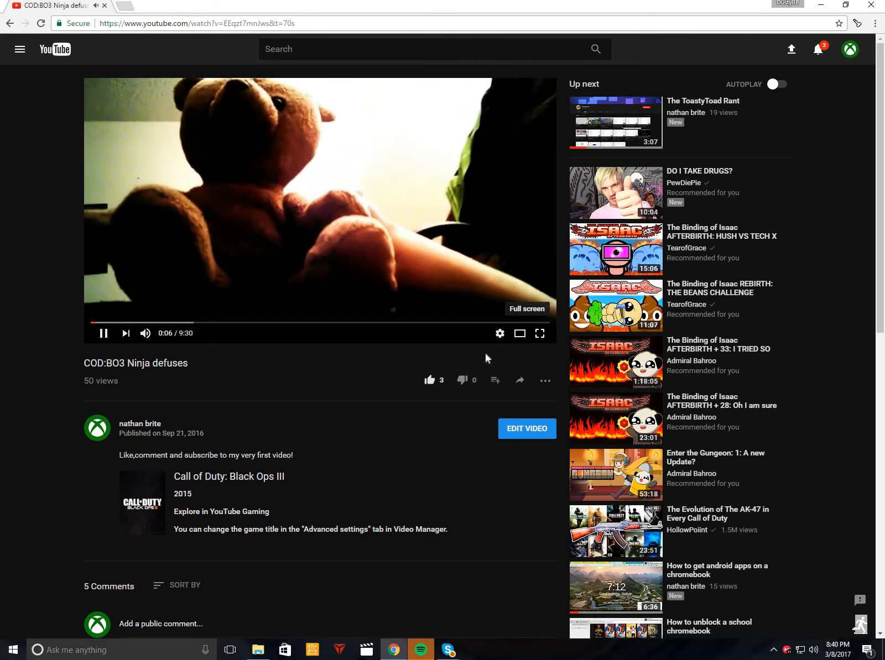
Watch the video full screen until the defused-bomb round loss at 2–2.
click(538, 333)
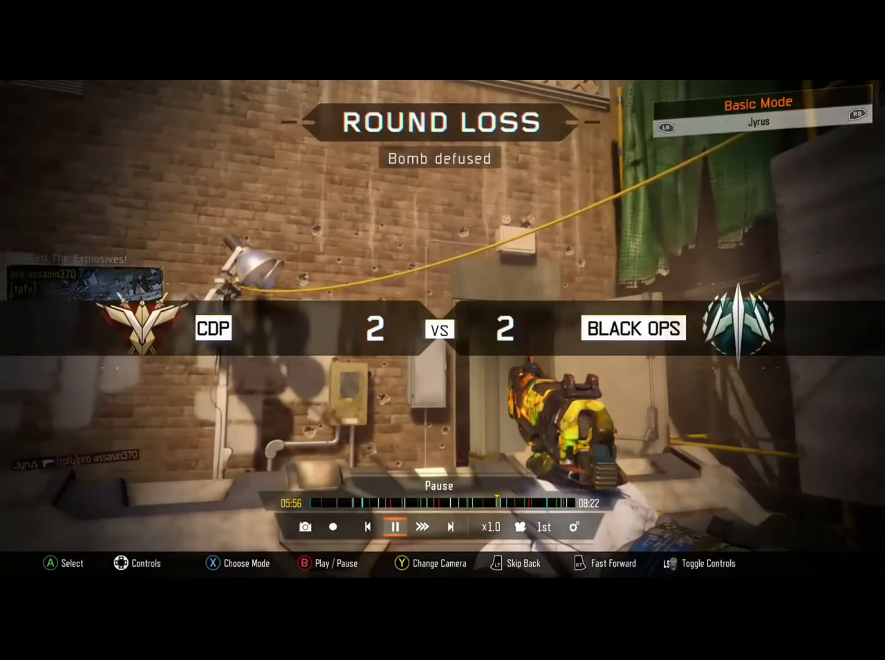
Jump the full-screen video ahead to about 7:09 of 9:30.
click(394, 527)
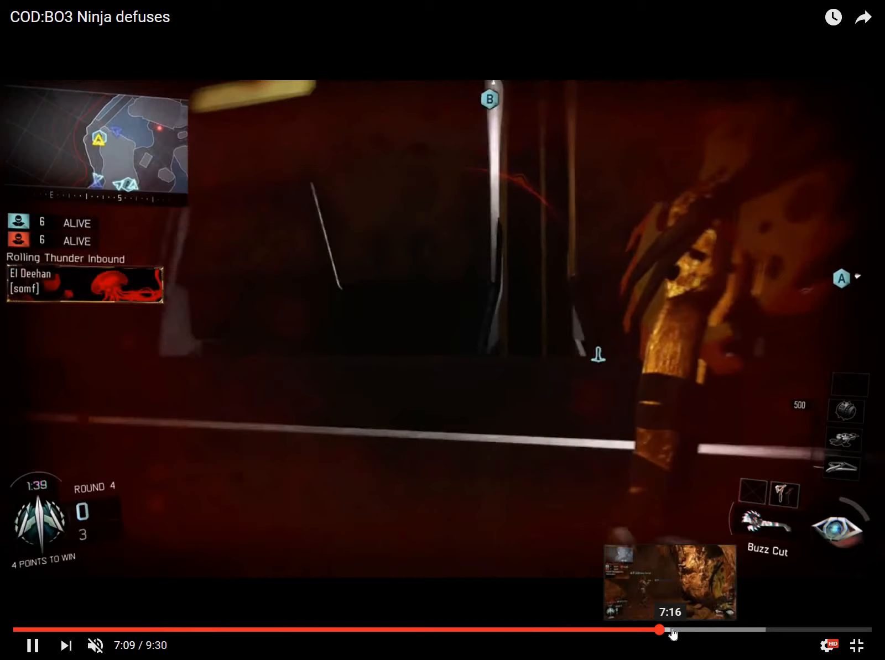
Seek forward to about 7:16, then 7:35, and let it play toward 9:06.
drag(662, 646, 715, 647)
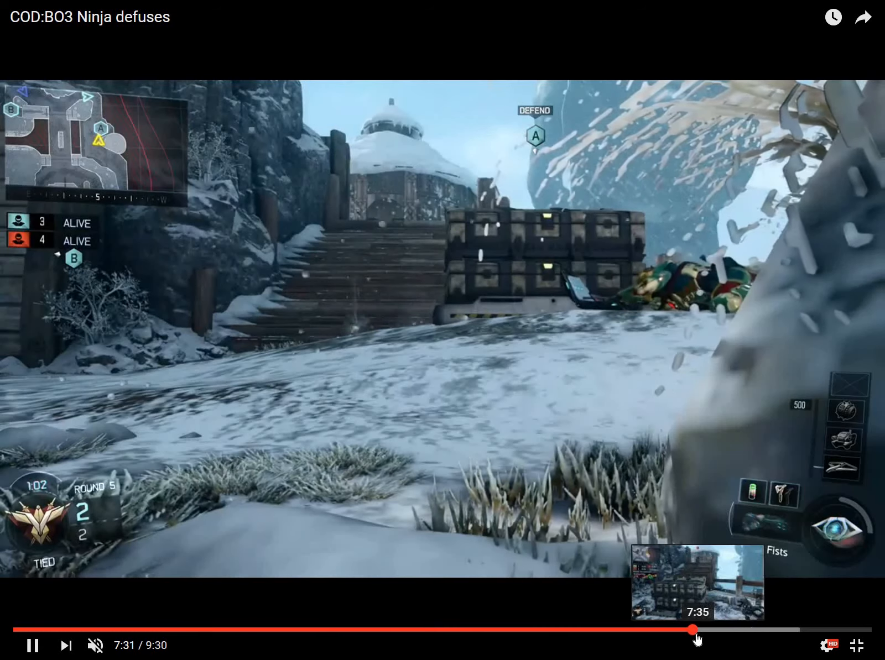
drag(694, 646, 718, 646)
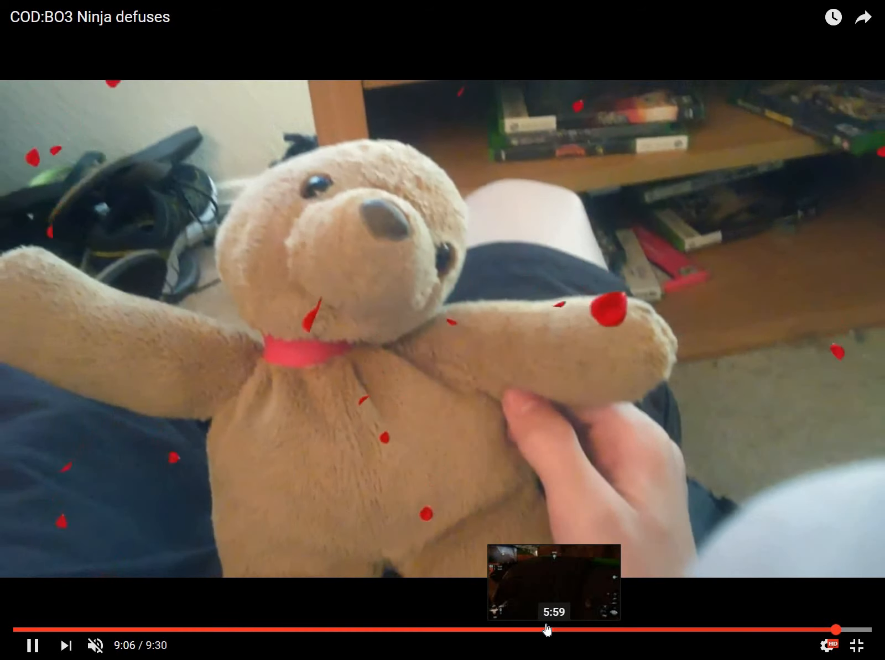
drag(544, 643, 572, 643)
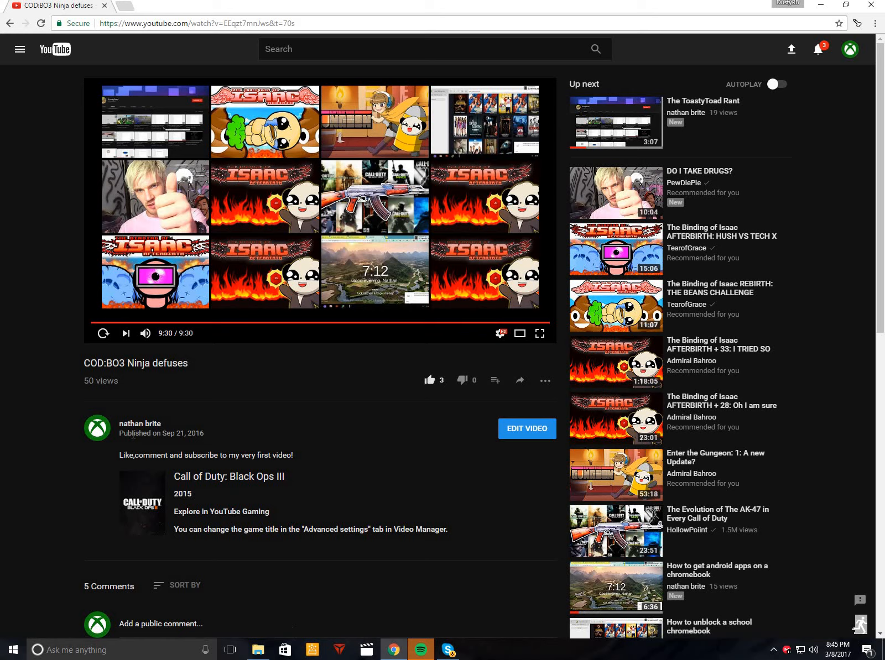
scroll(down, 3)
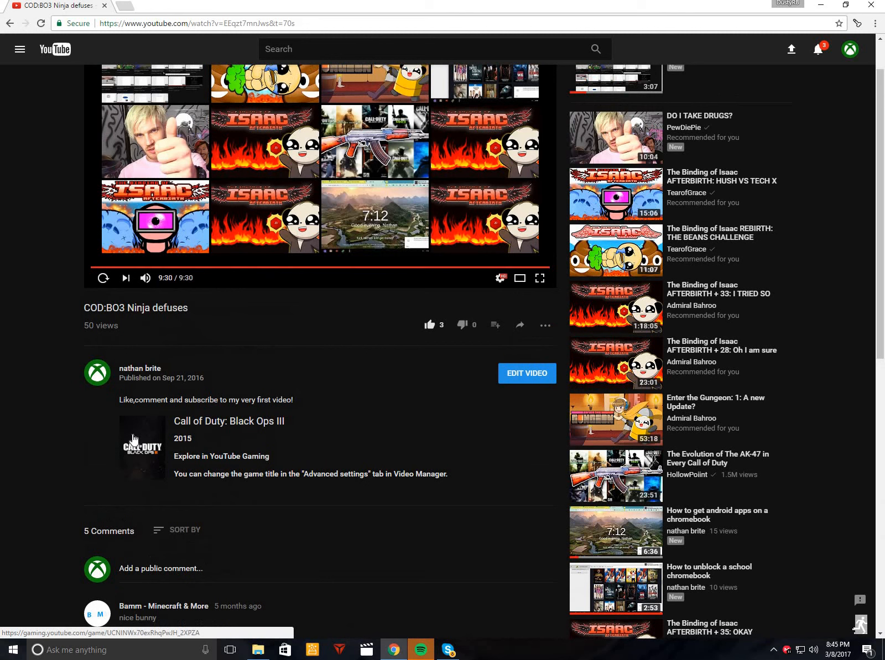
mouse_move(236, 269)
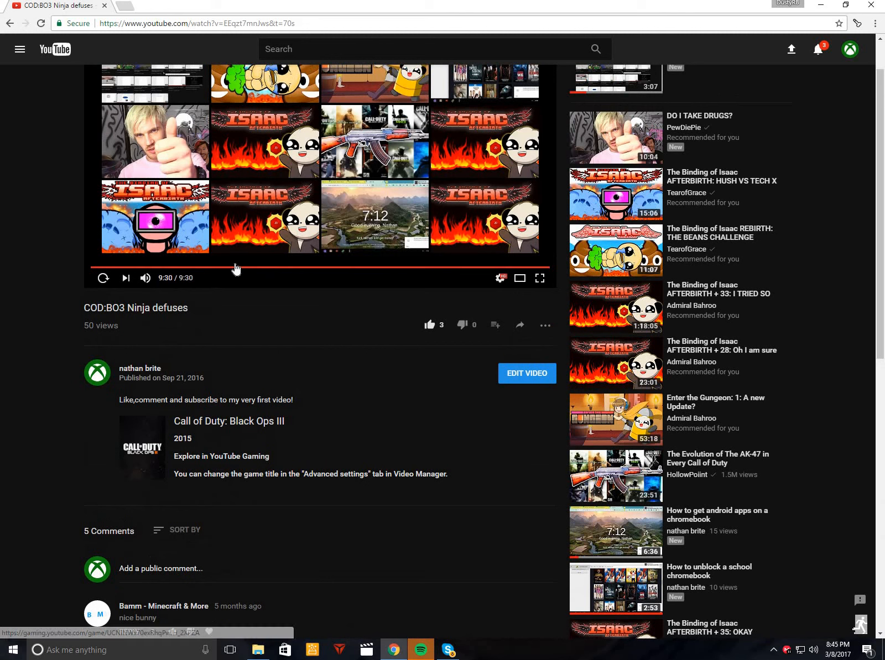
mouse_move(304, 268)
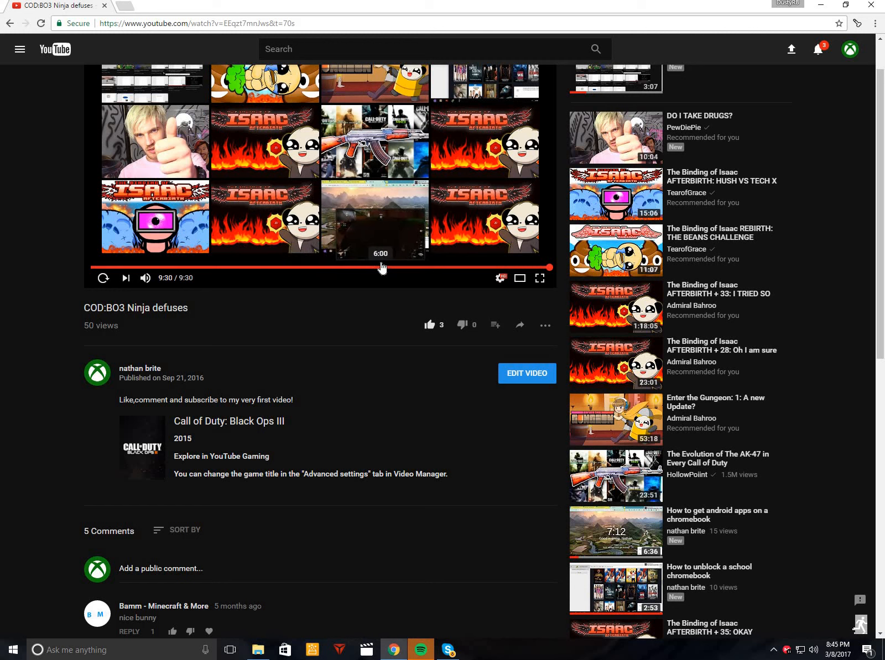
Rewind to about 5:49, replay full screen, then exit back to the watch page.
click(374, 267)
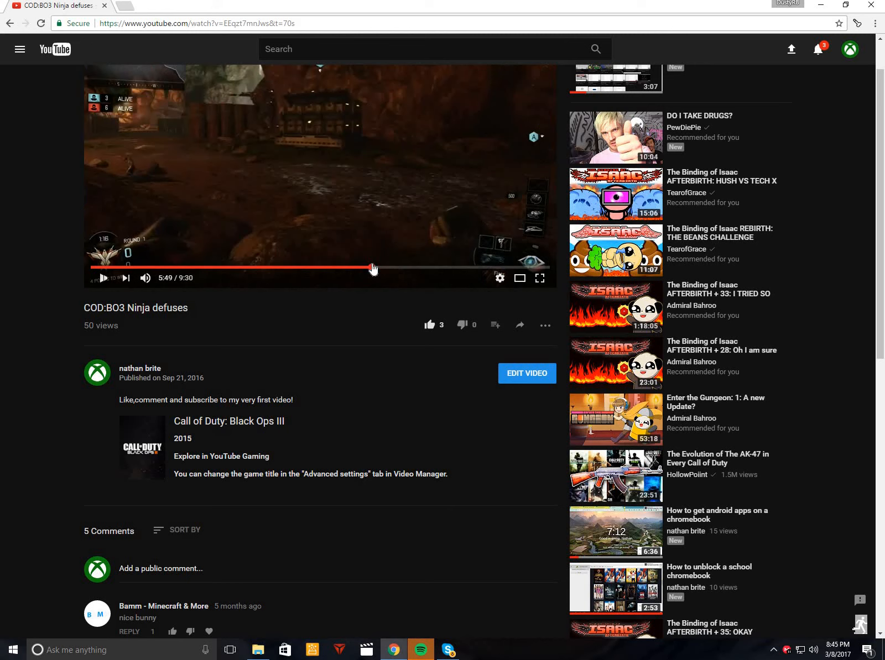
click(104, 278)
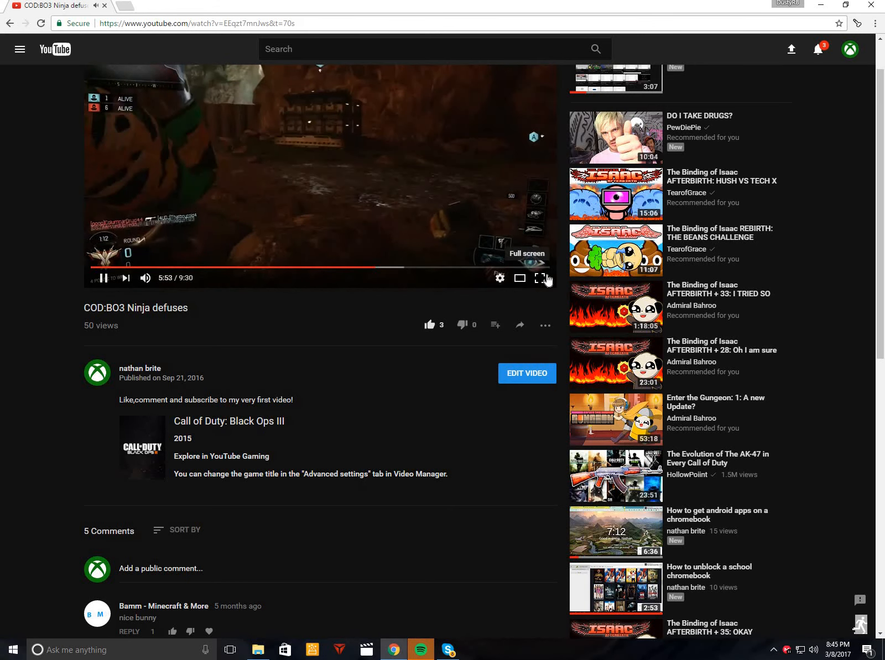
click(537, 277)
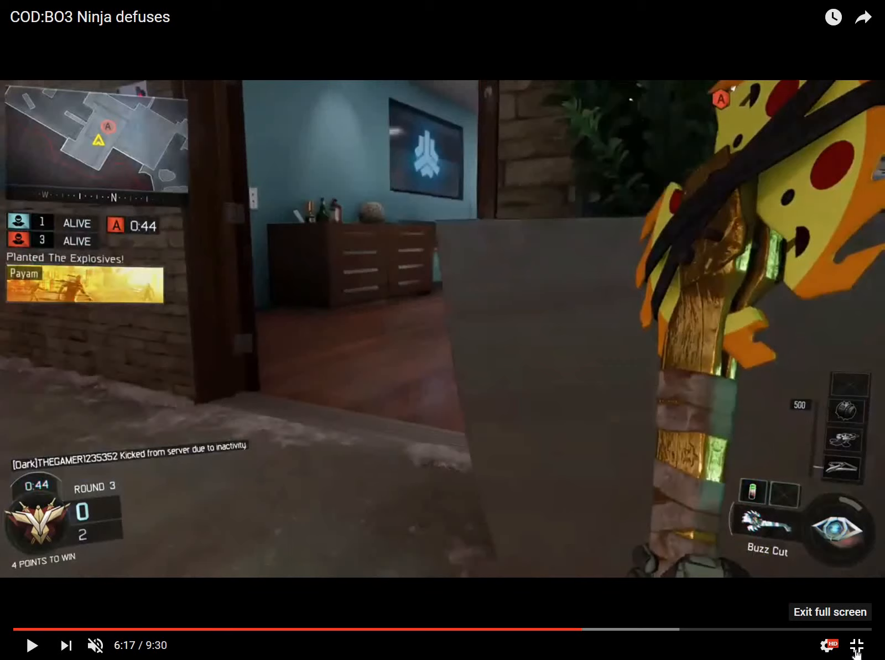
click(827, 611)
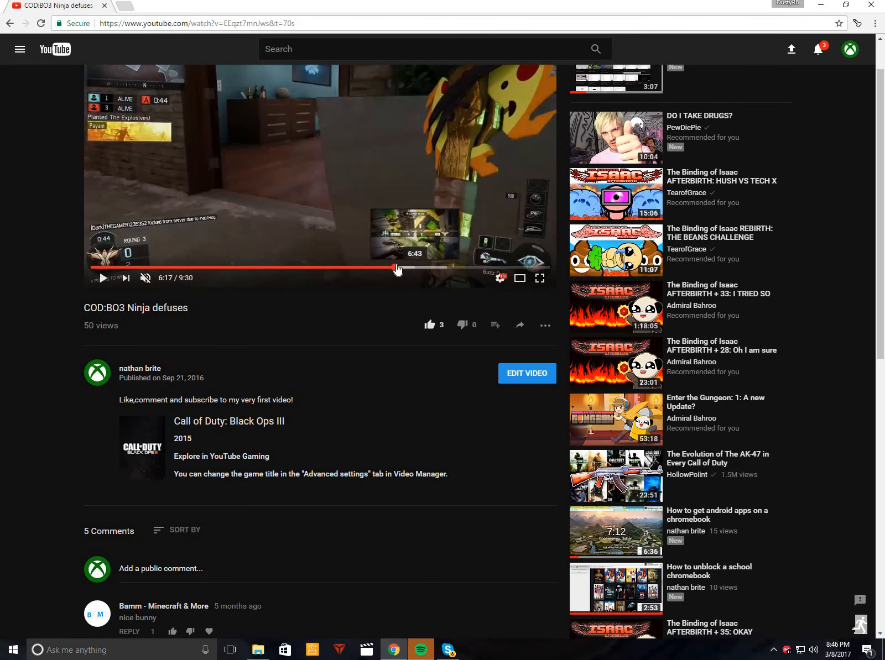
mouse_move(365, 520)
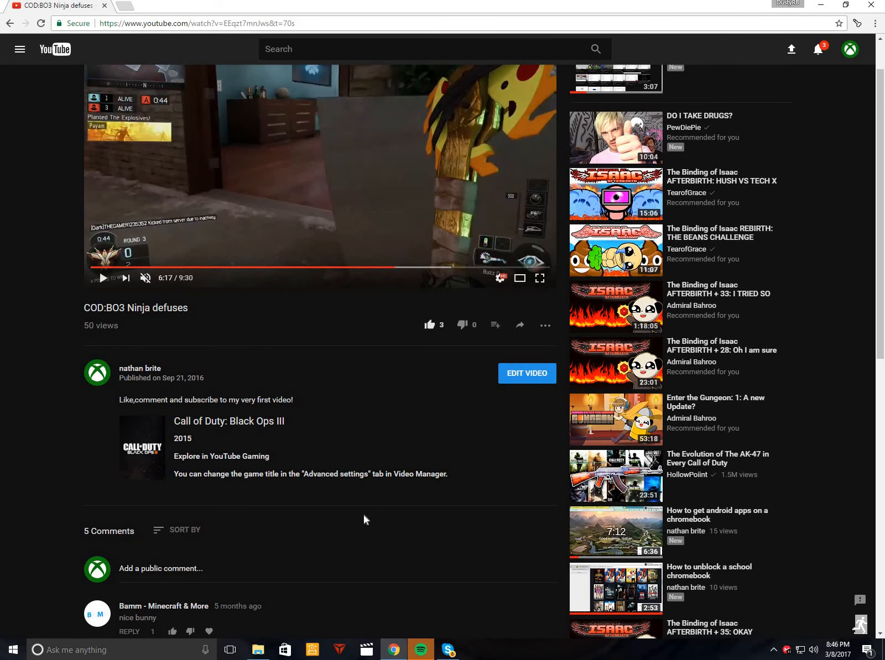
mouse_move(344, 281)
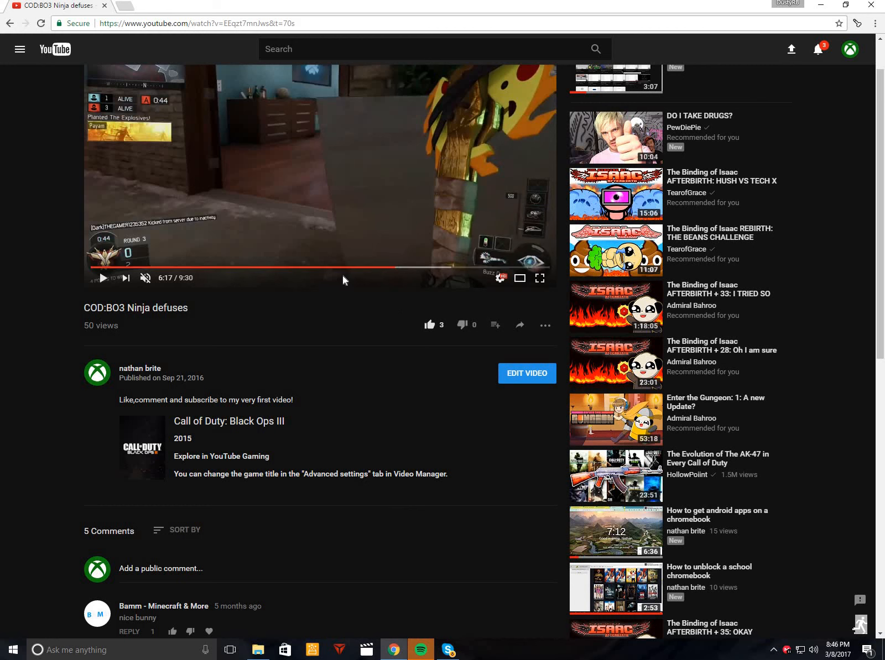
mouse_move(49, 238)
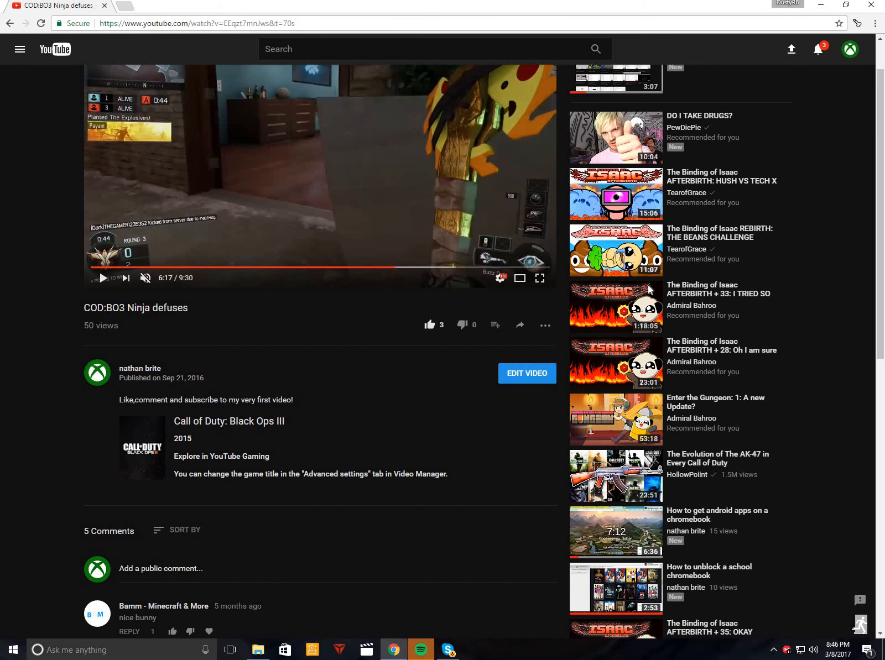
mouse_move(120, 355)
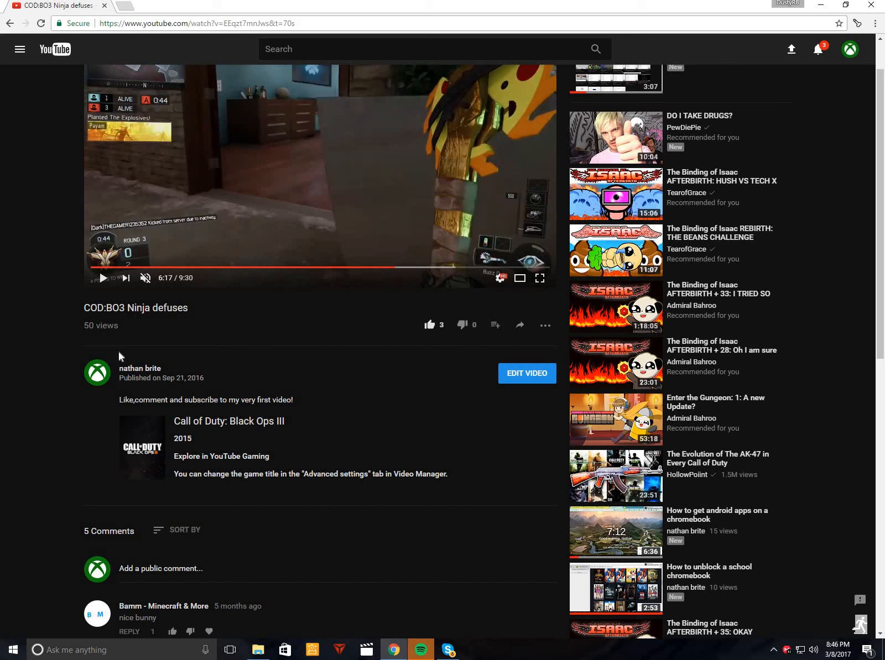
mouse_move(130, 333)
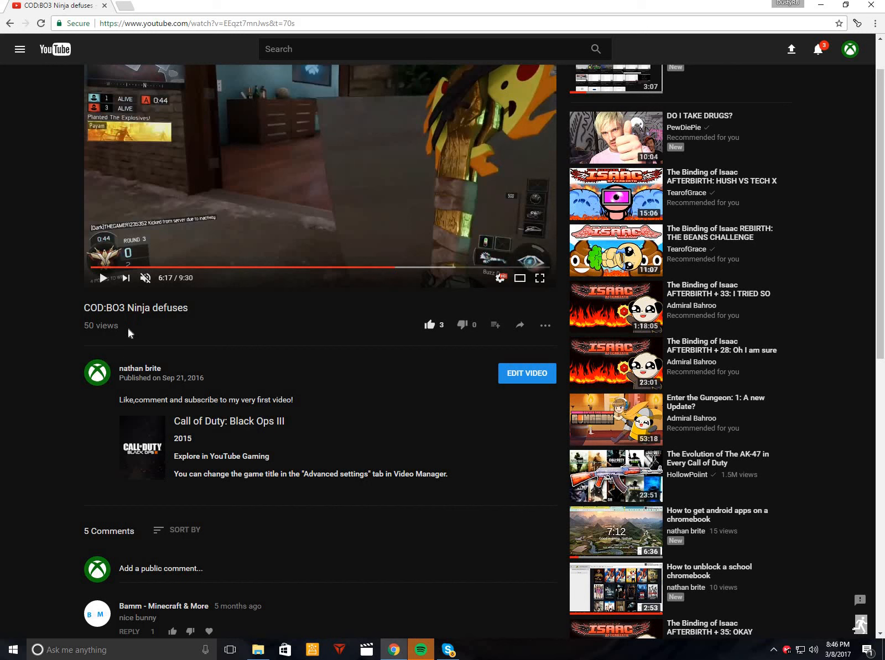
mouse_move(123, 332)
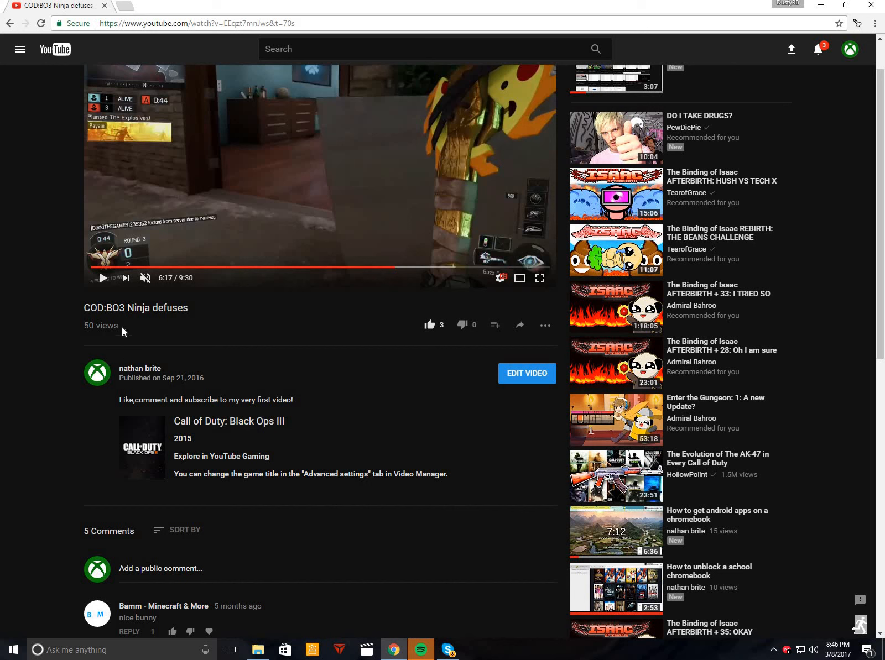
Scroll to the comment box and begin typing a 'thanks for the…' public comment.
scroll(down, 3)
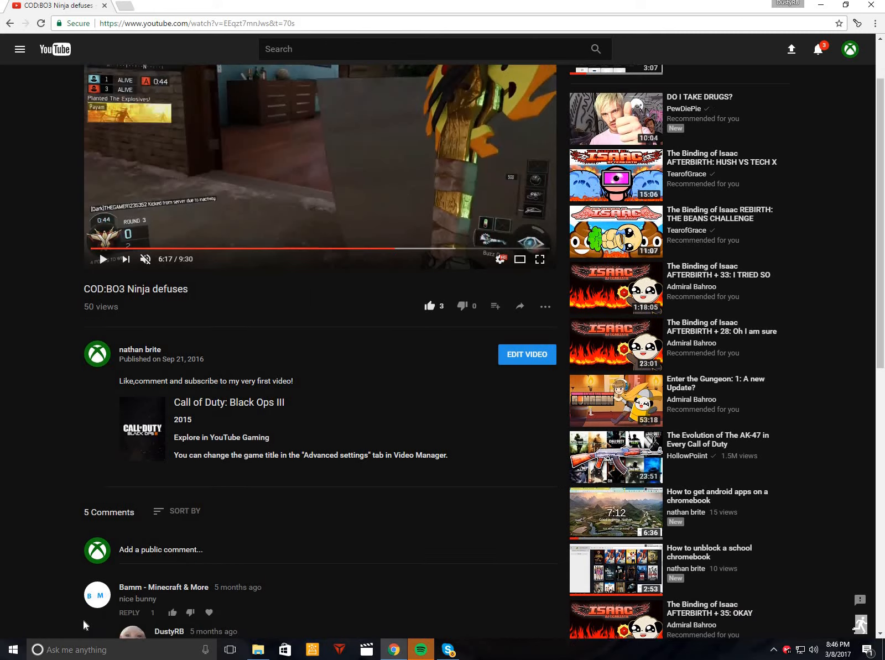
scroll(down, 3)
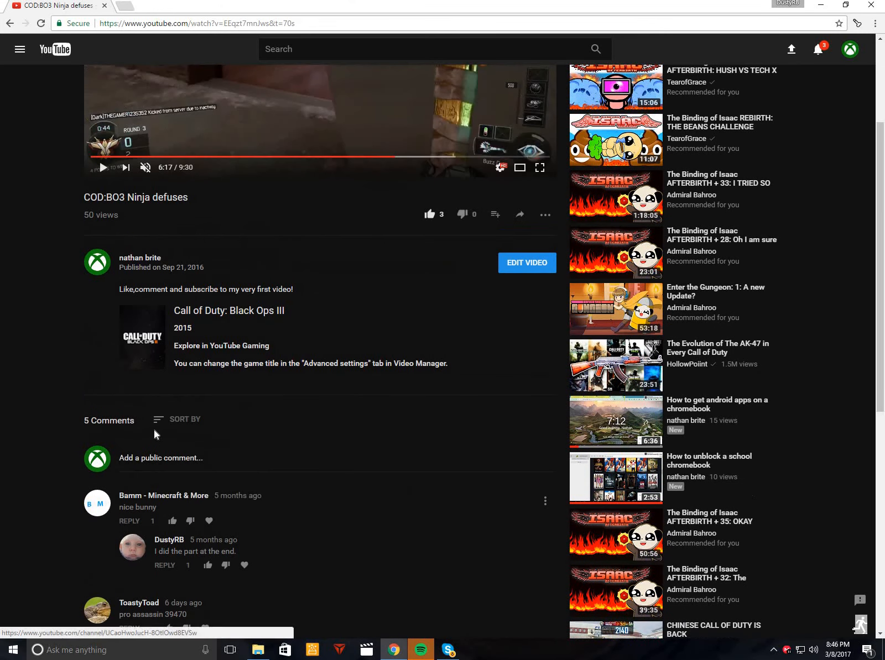
click(226, 458)
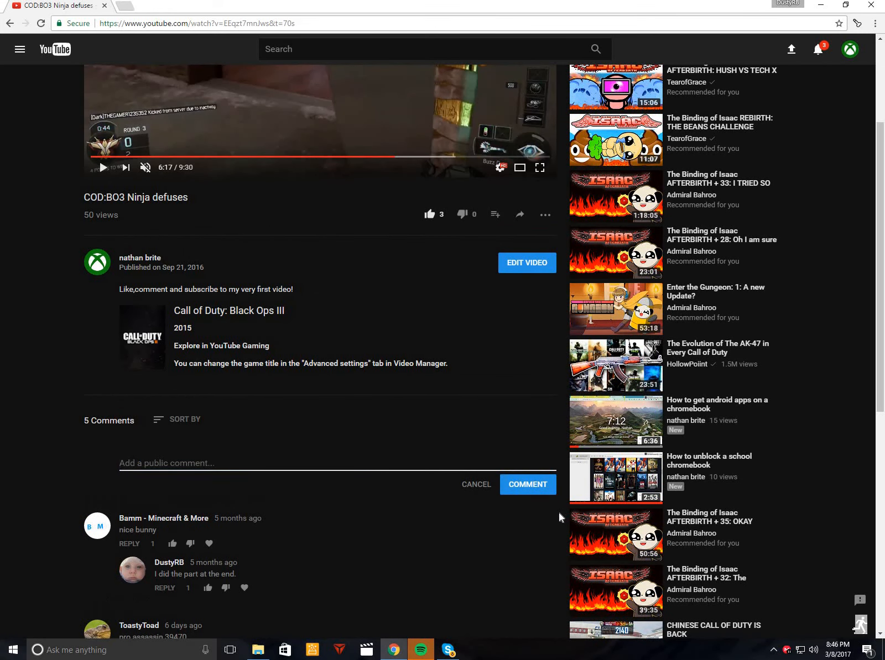
text(thanks for th)
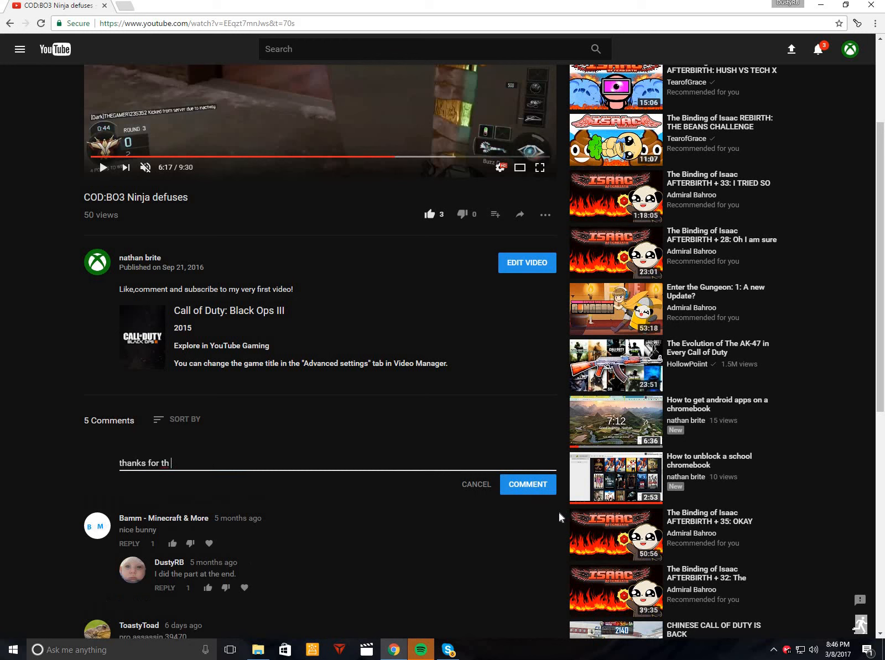
text(e)
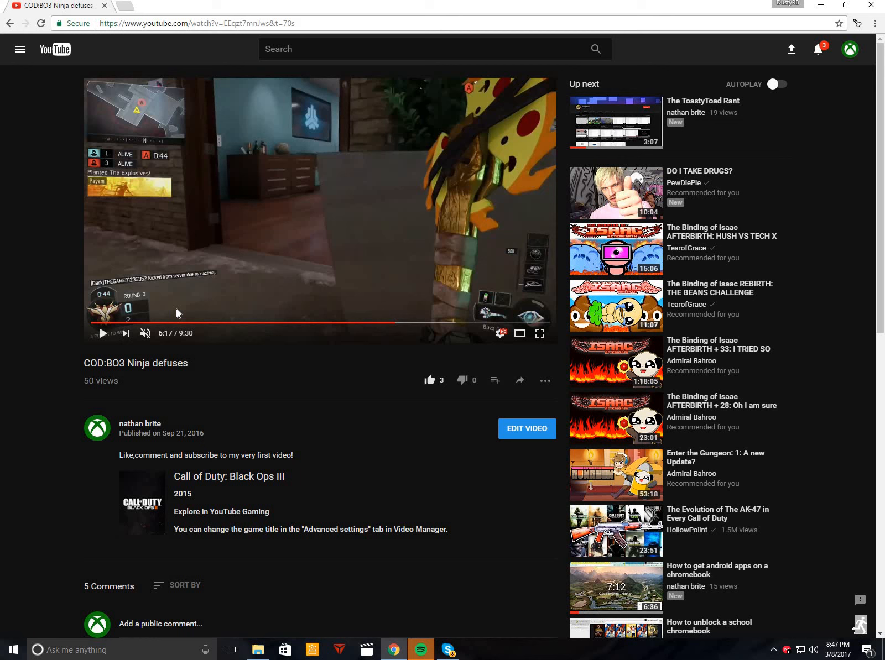
mouse_move(3, 423)
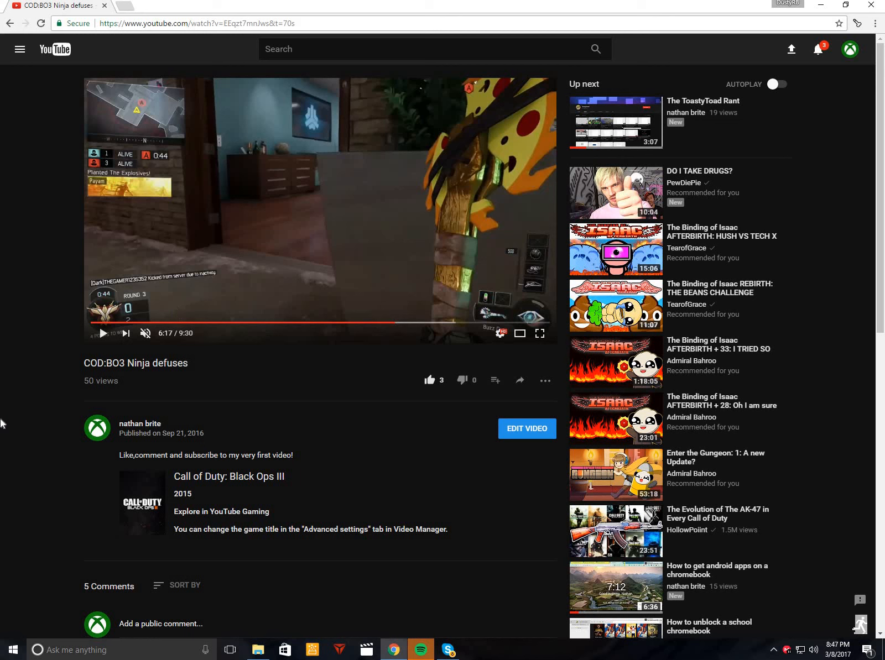
mouse_move(3, 398)
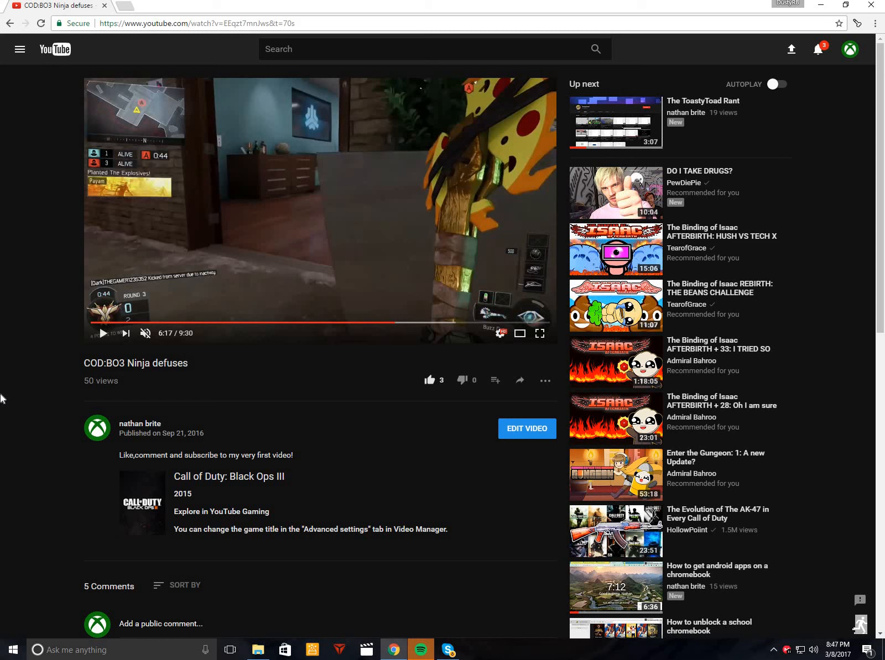
mouse_move(17, 367)
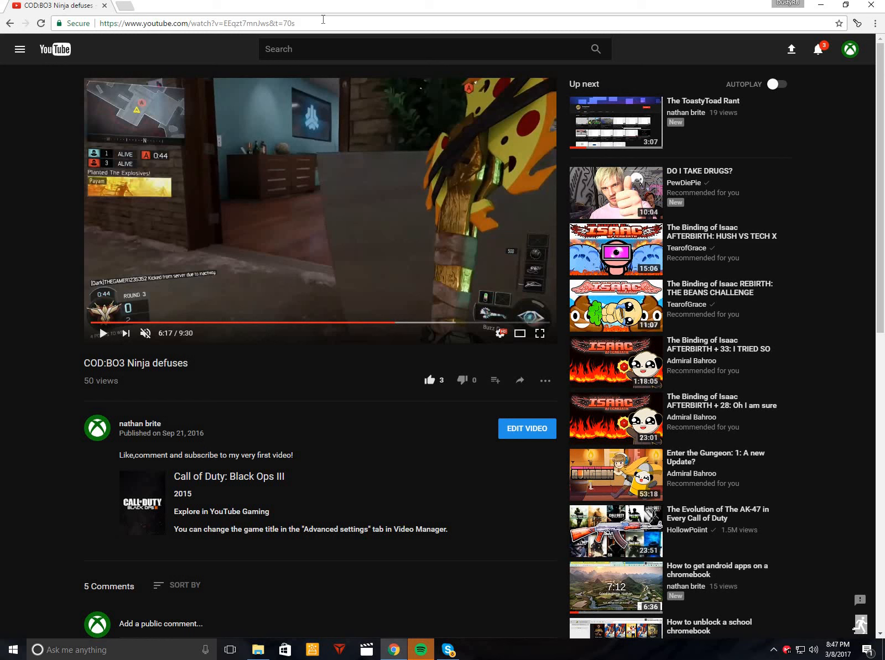
Select the video's URL, then scroll to the 'thanks for the 50 views' comment.
click(197, 23)
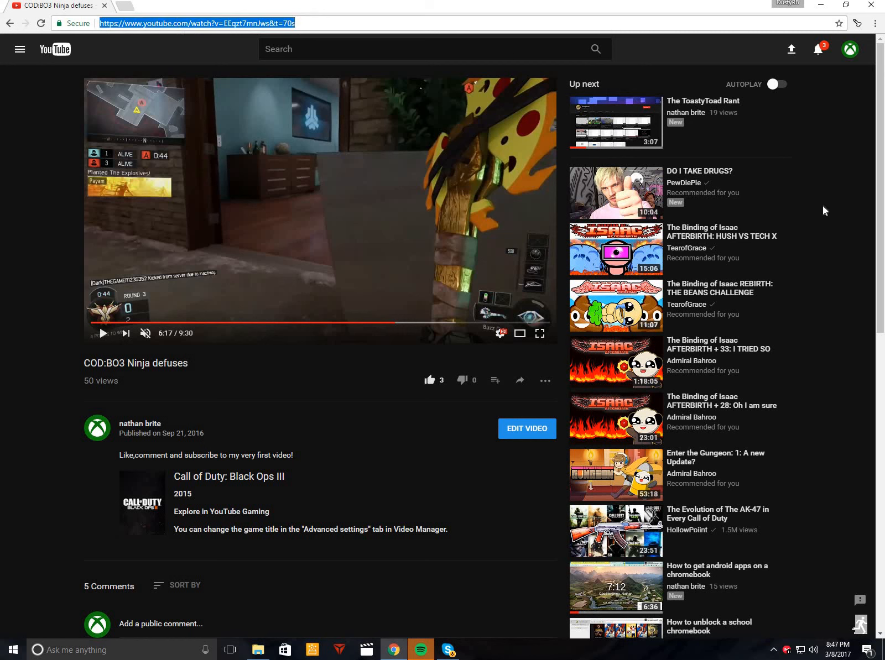
mouse_move(824, 260)
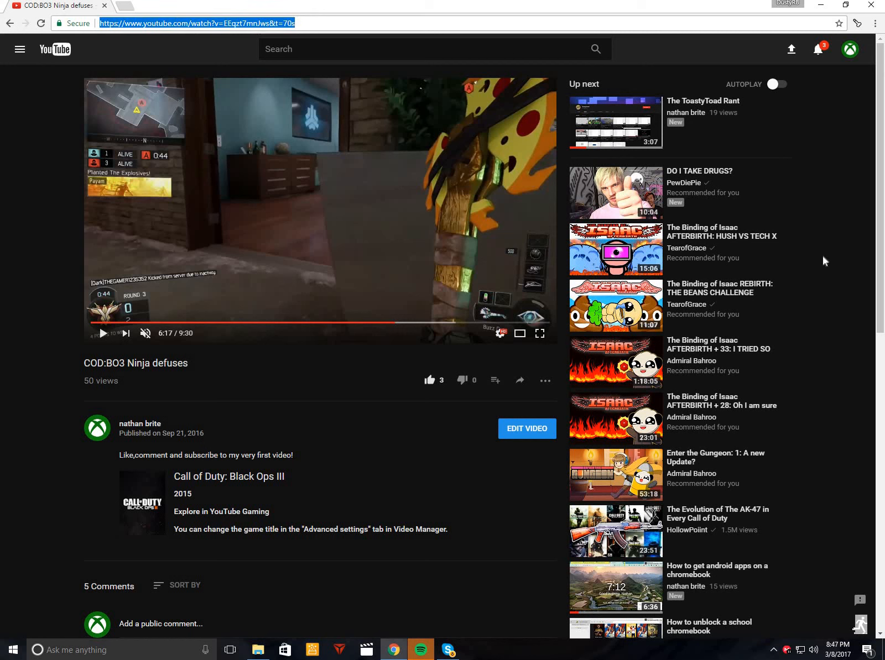
mouse_move(463, 585)
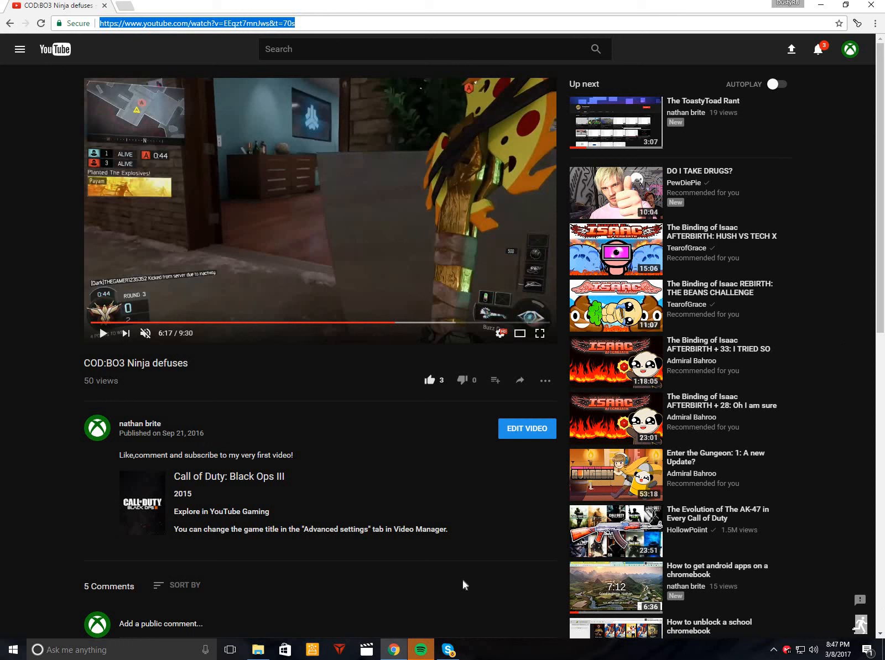
mouse_move(393, 651)
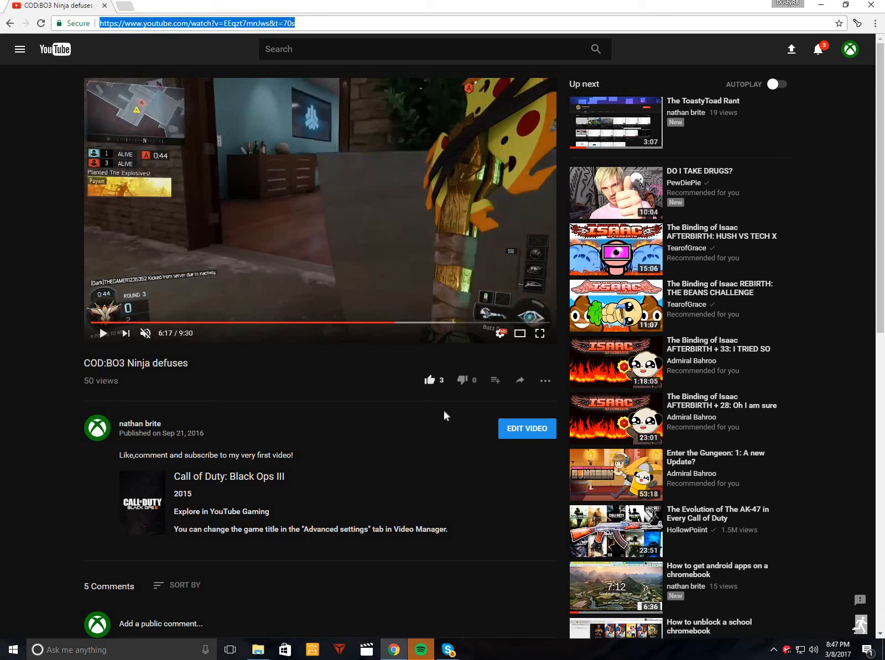
mouse_move(251, 502)
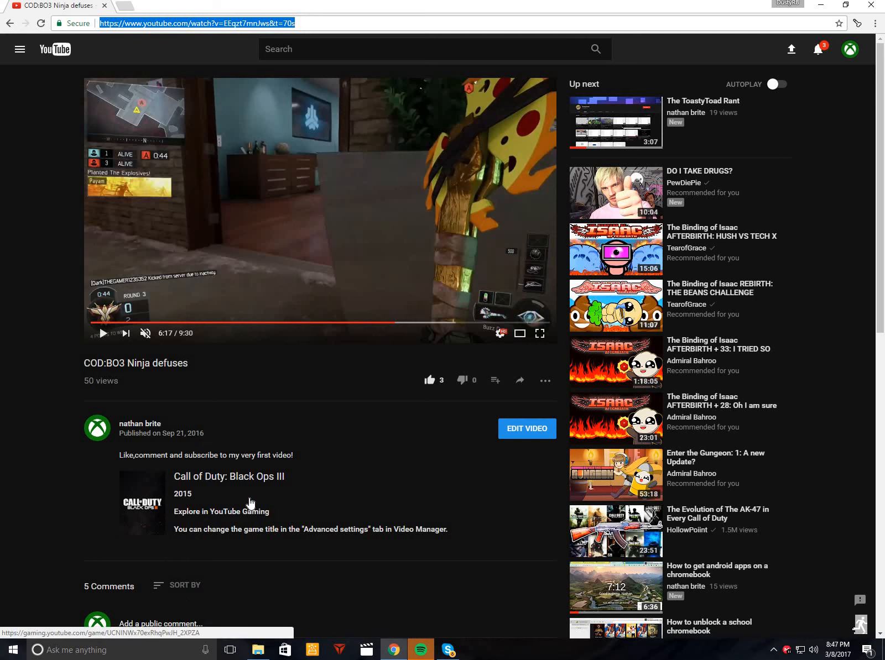
mouse_move(441, 586)
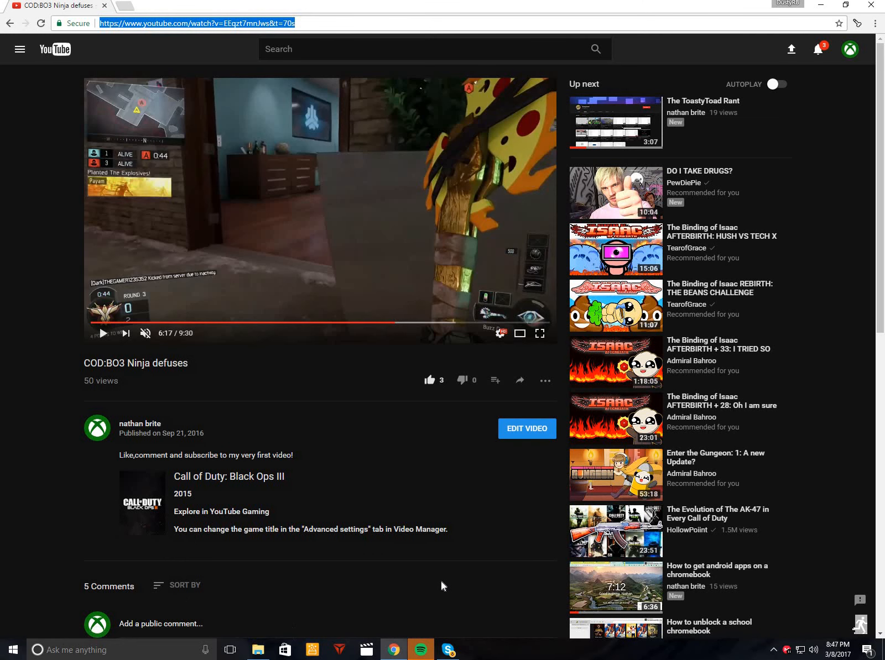
scroll(down, 3)
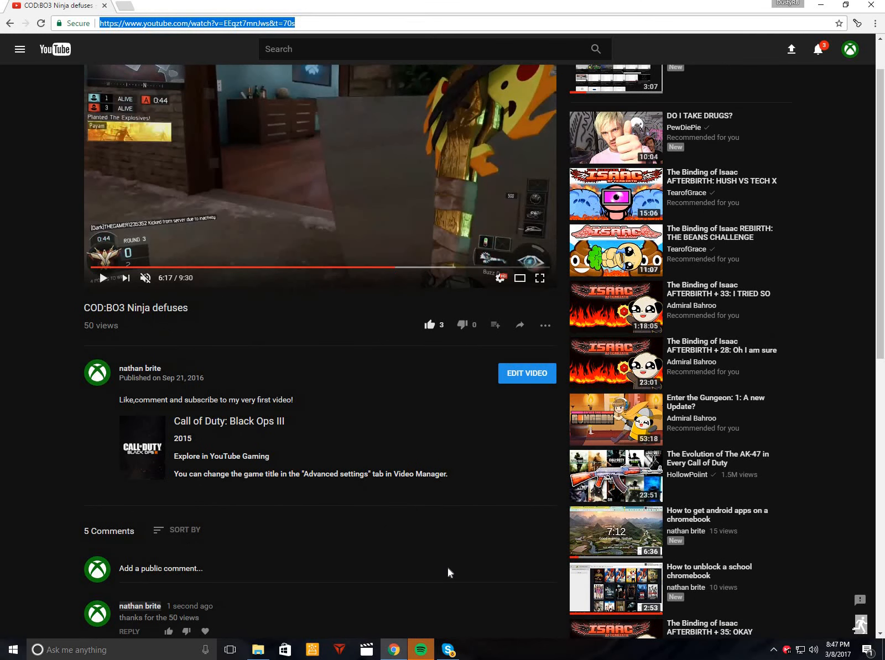